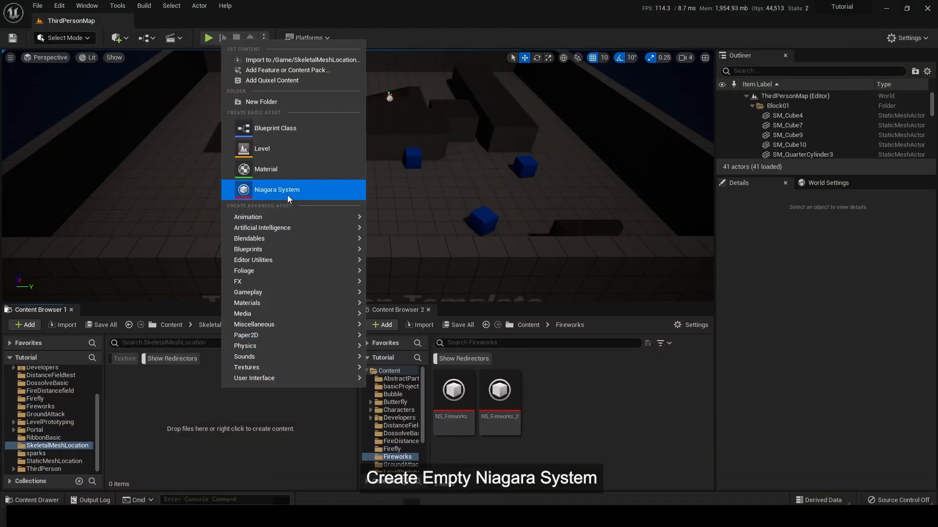
# Step: Create an empty Niagara System asset named NS_SkelMLocation and open it in the Niagara editor
pyautogui.click(276, 189)
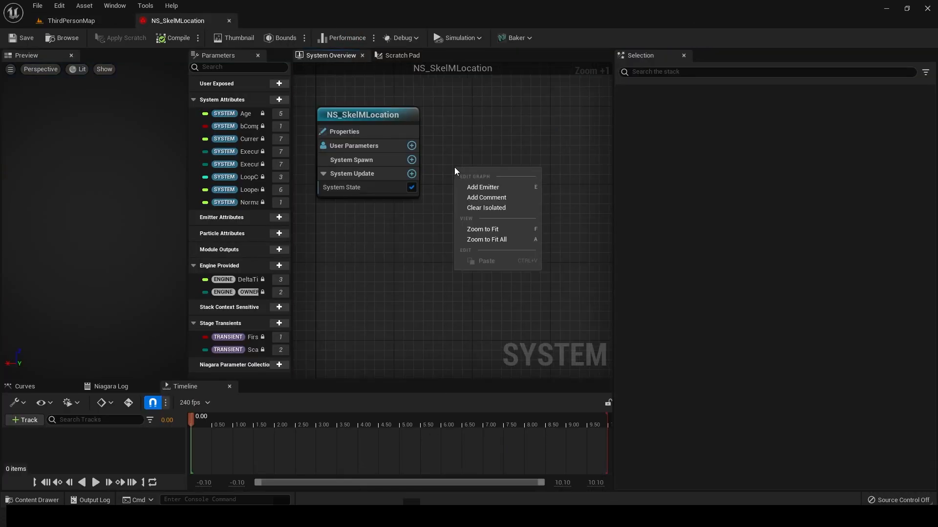
# Step: Add an empty emitter spawning 5000 particles with random lifetime 1–2 and sprite size 5–10
pyautogui.click(482, 187)
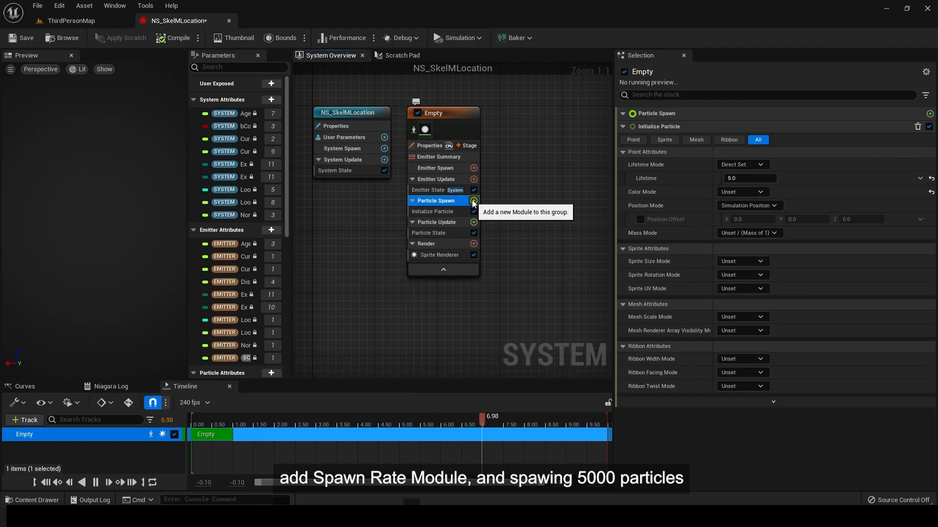
pyautogui.click(473, 201)
pyautogui.write('5000')
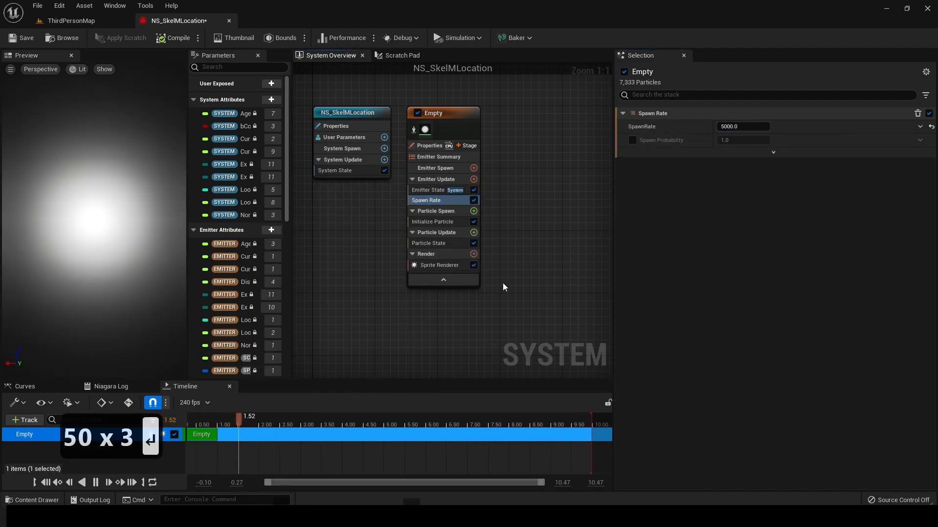
pyautogui.click(432, 221)
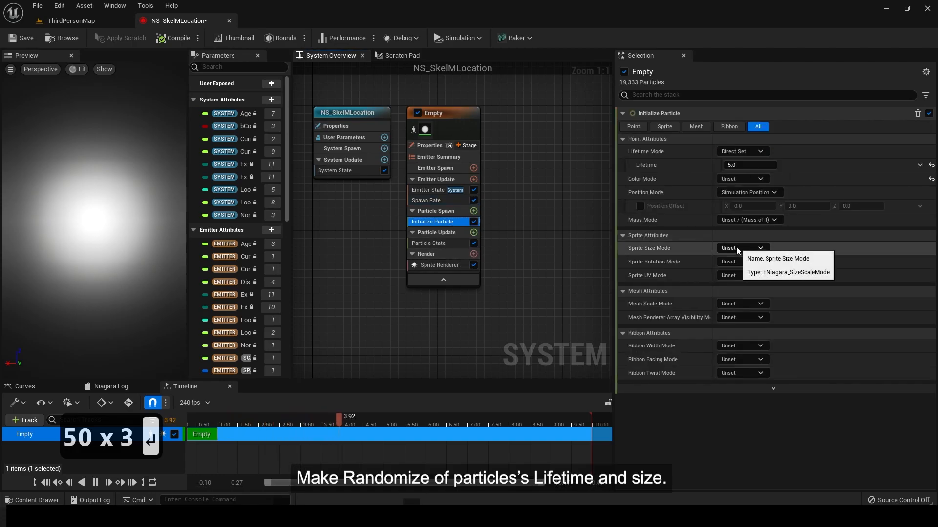
pyautogui.click(741, 247)
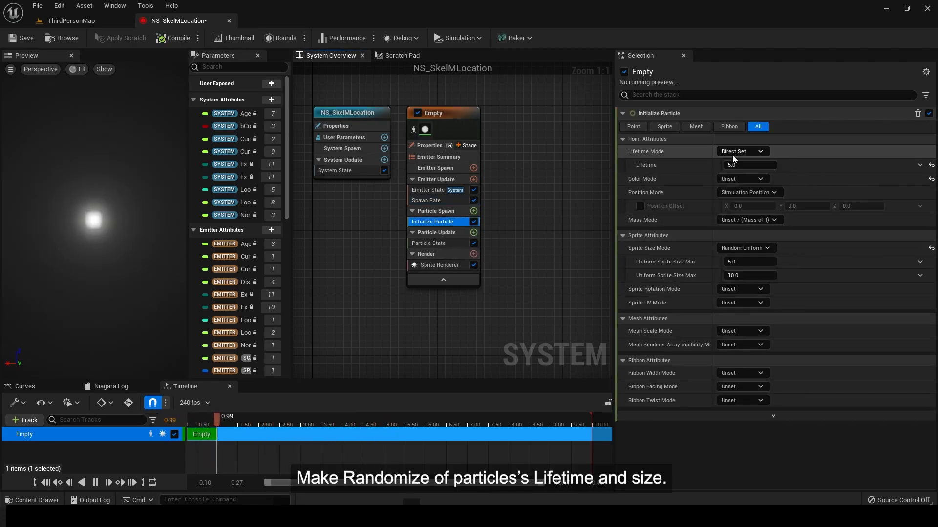
pyautogui.click(741, 151)
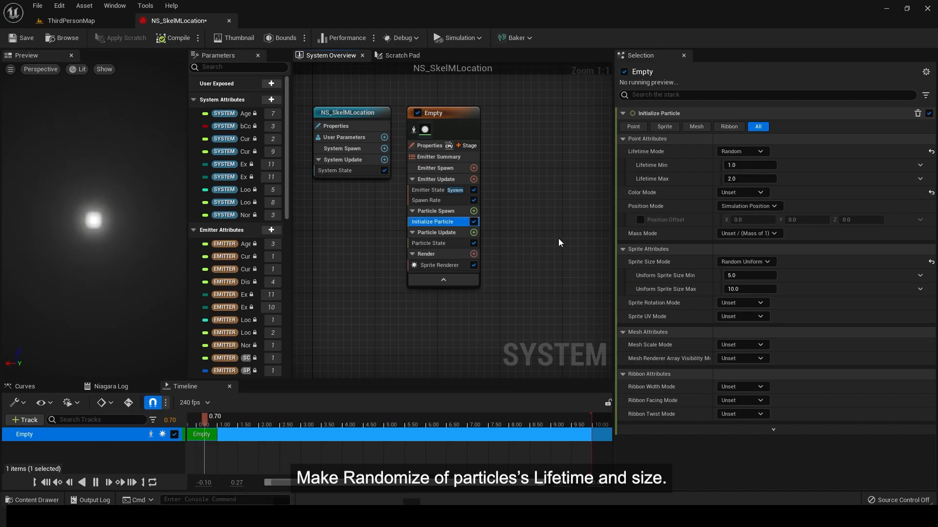
pyautogui.click(474, 211)
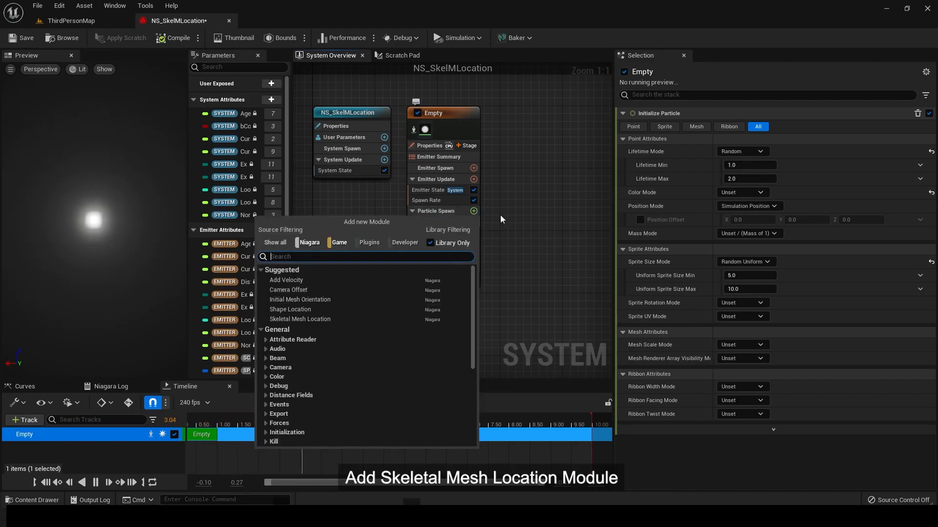
# Step: Add a Skeletal Mesh Location module and set its preview mesh to SKM_Quinn
pyautogui.write('skele')
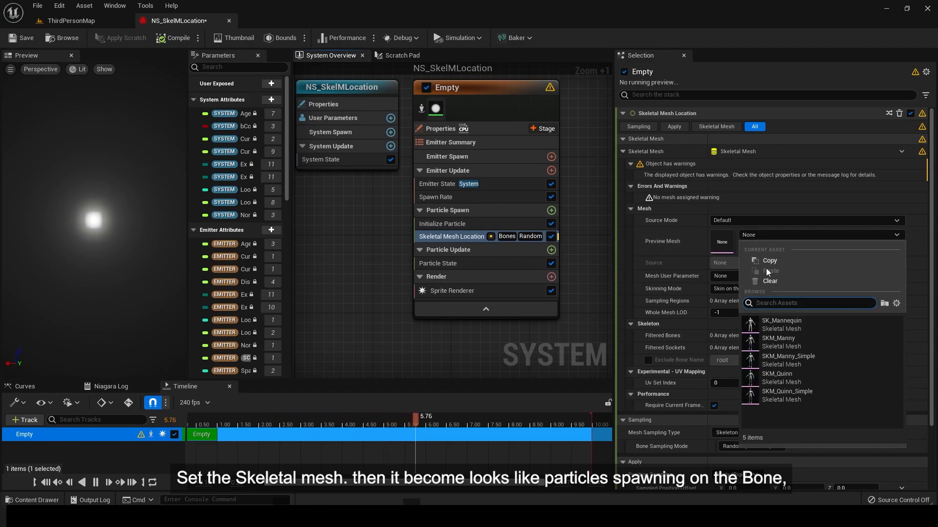
pyautogui.moveTo(802, 342)
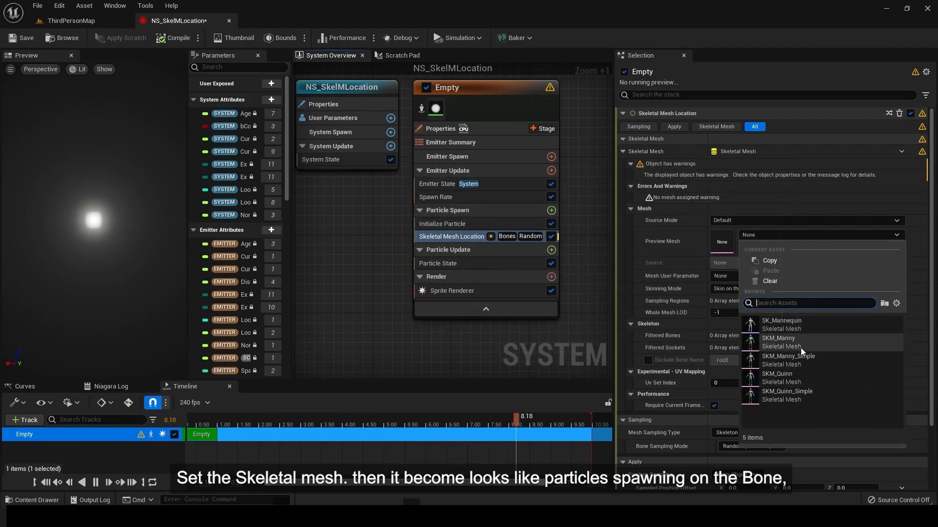
pyautogui.click(778, 376)
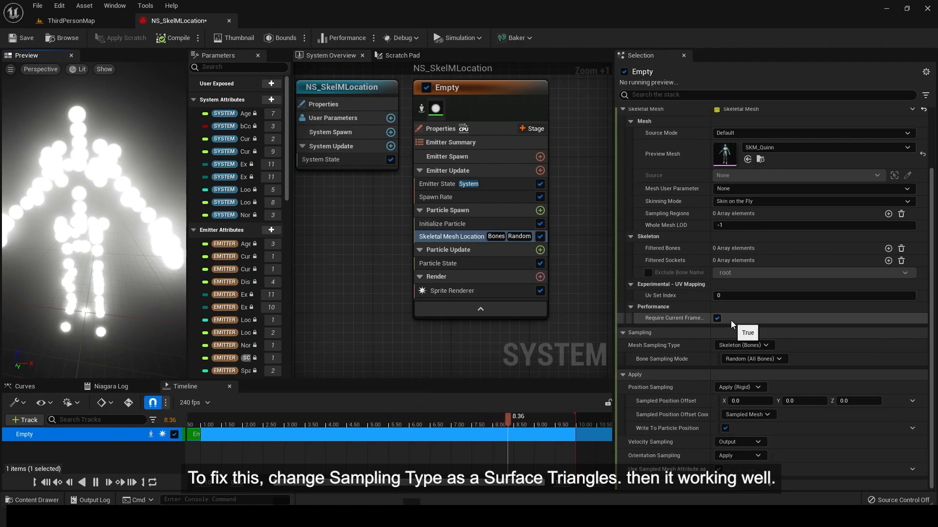
# Step: Set the Skeletal Mesh Location sampling type to Surface (Triangles)
pyautogui.click(743, 345)
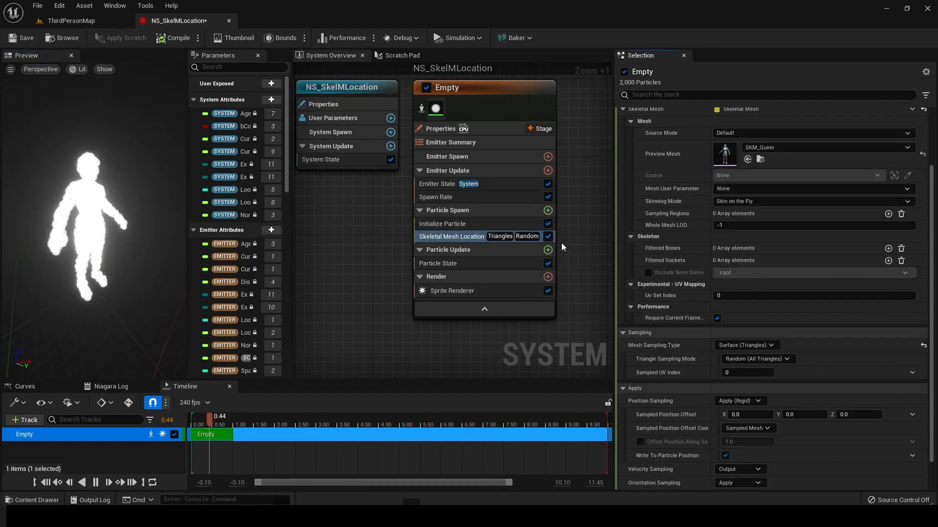
pyautogui.click(444, 224)
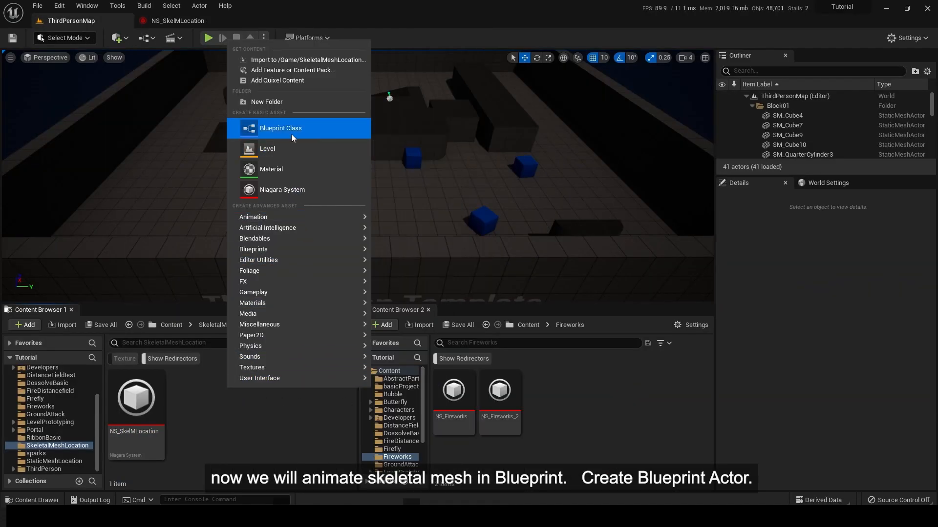
# Step: Create an actor Blueprint with an SKM_Quinn skeletal mesh and an NS_SkelMLocation Niagara component
pyautogui.click(280, 128)
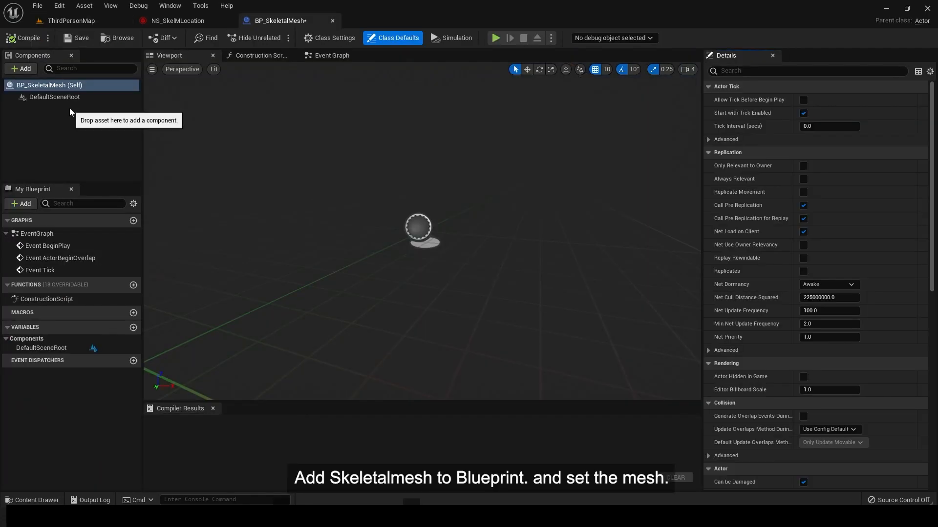
pyautogui.click(21, 68)
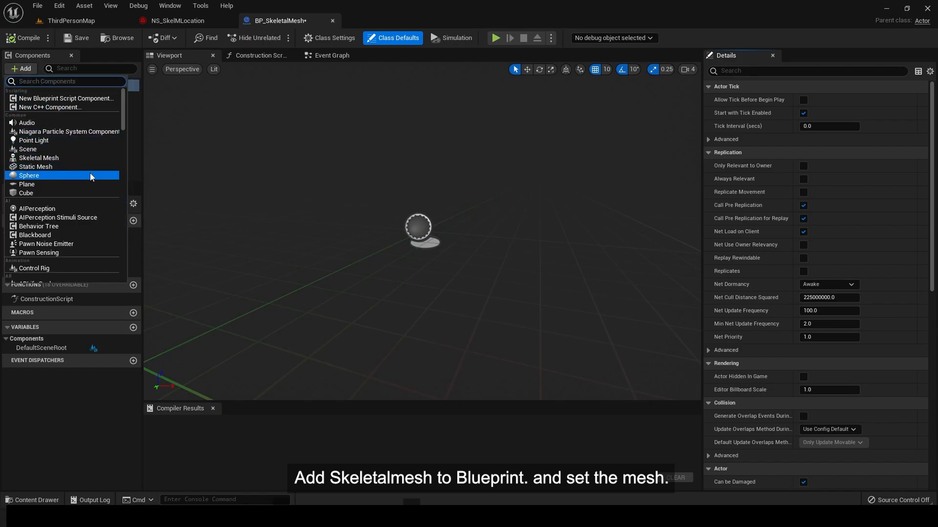
pyautogui.click(38, 157)
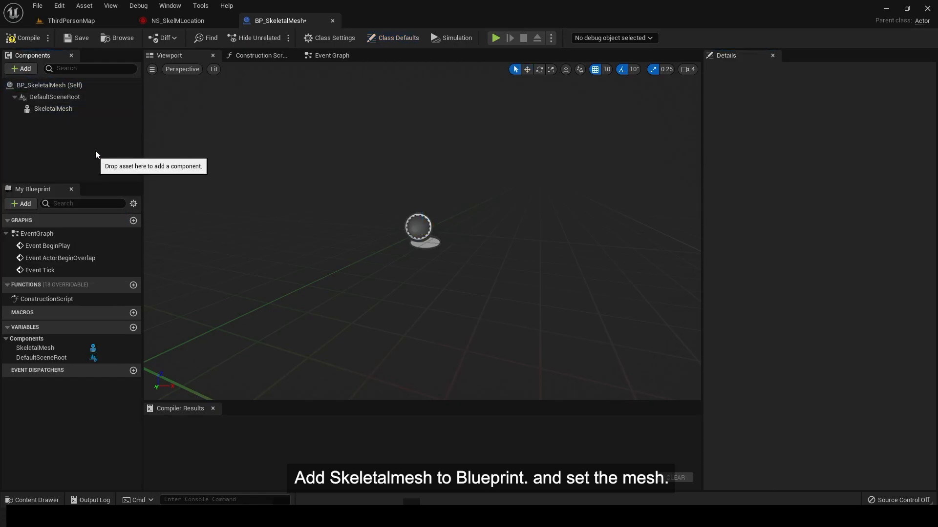
pyautogui.click(53, 108)
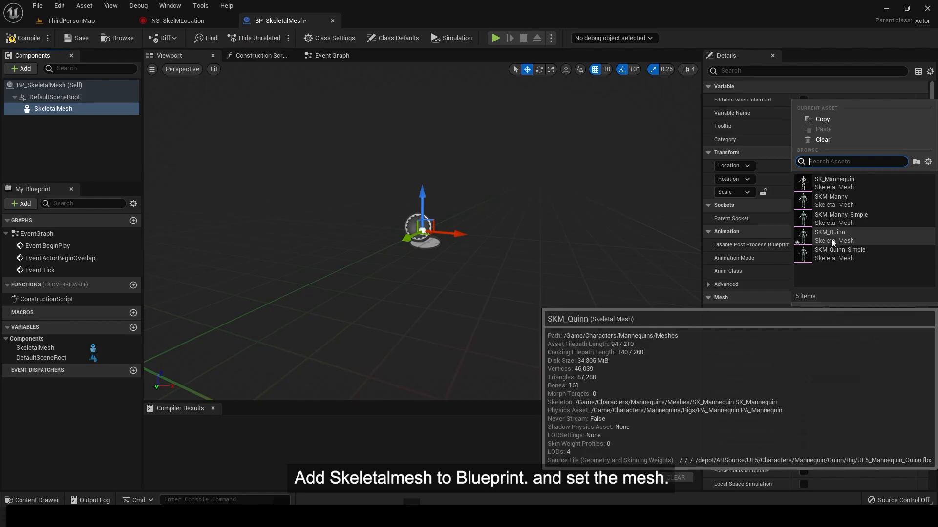
pyautogui.click(829, 236)
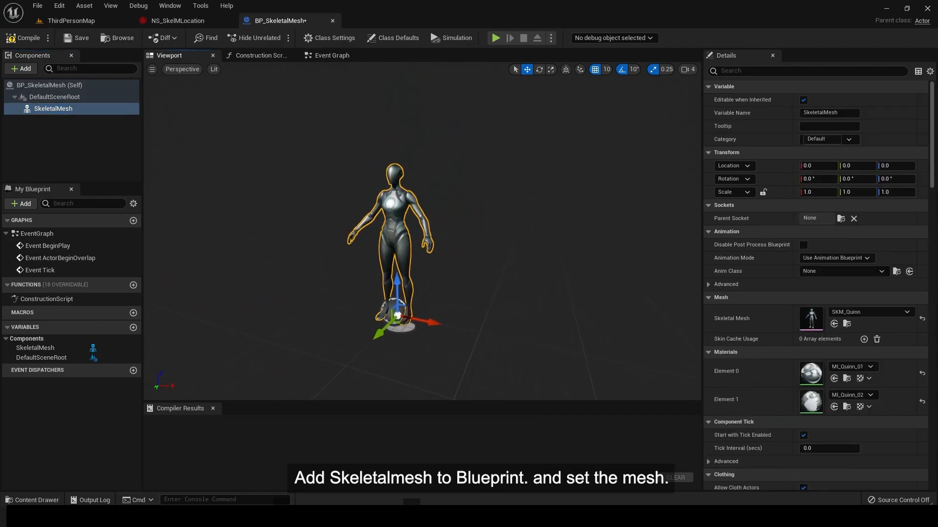
pyautogui.moveTo(179, 20)
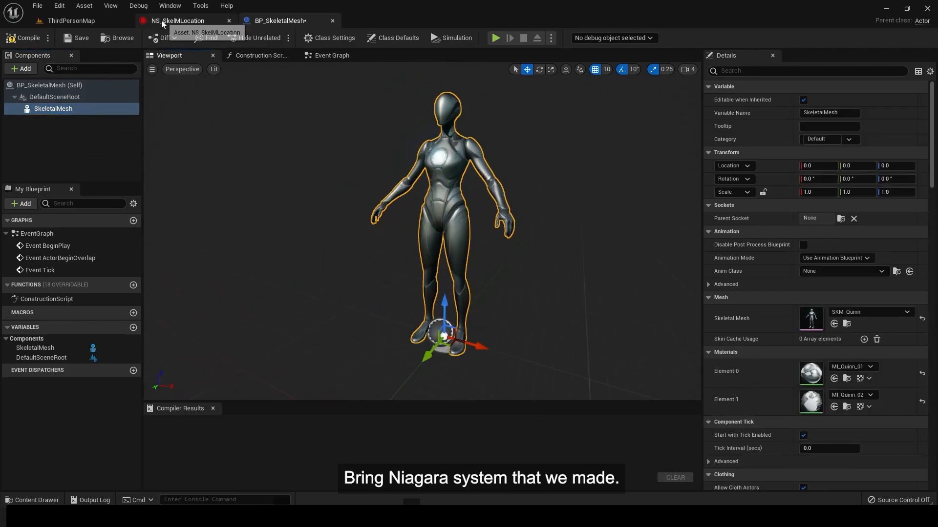
pyautogui.click(20, 69)
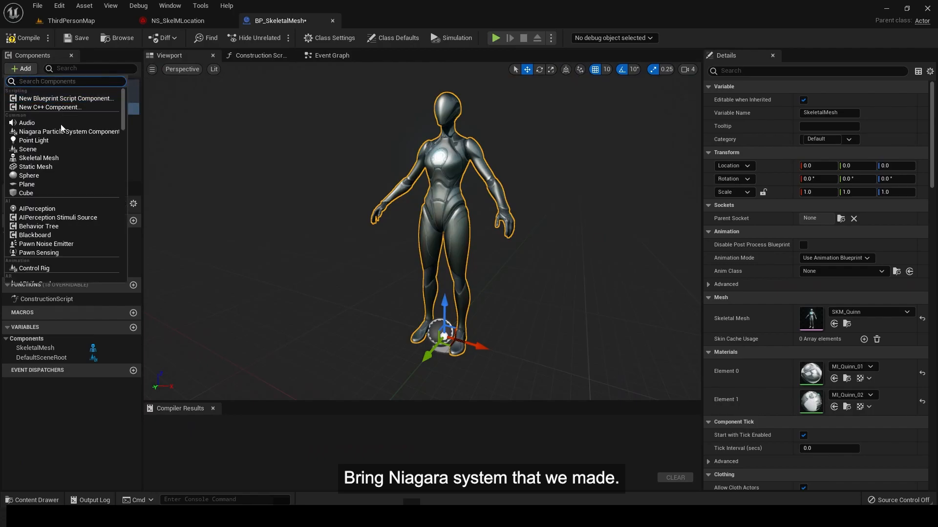
pyautogui.click(68, 130)
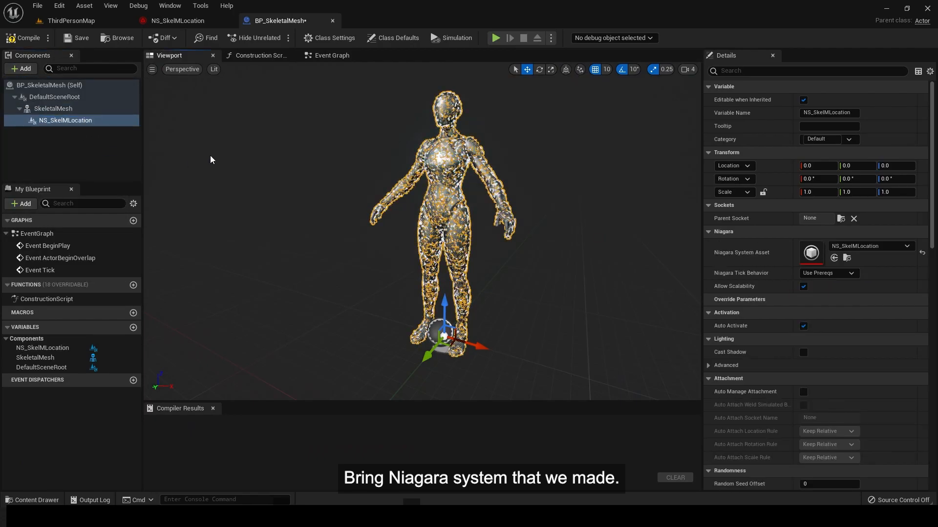
# Step: On Event BeginPlay, play the looping MF_Walk_Fwd animation on the skeletal mesh
pyautogui.click(330, 55)
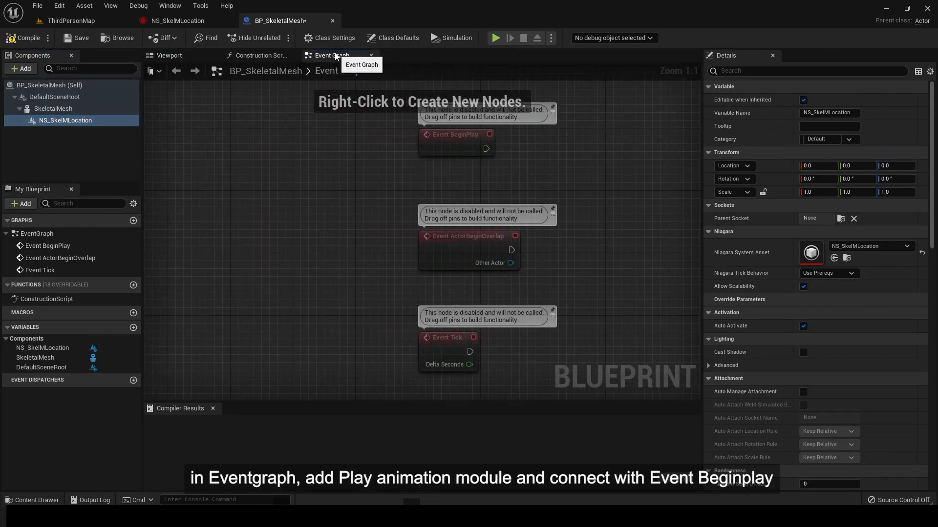
pyautogui.moveTo(282, 180); pyautogui.dragTo(393, 180)
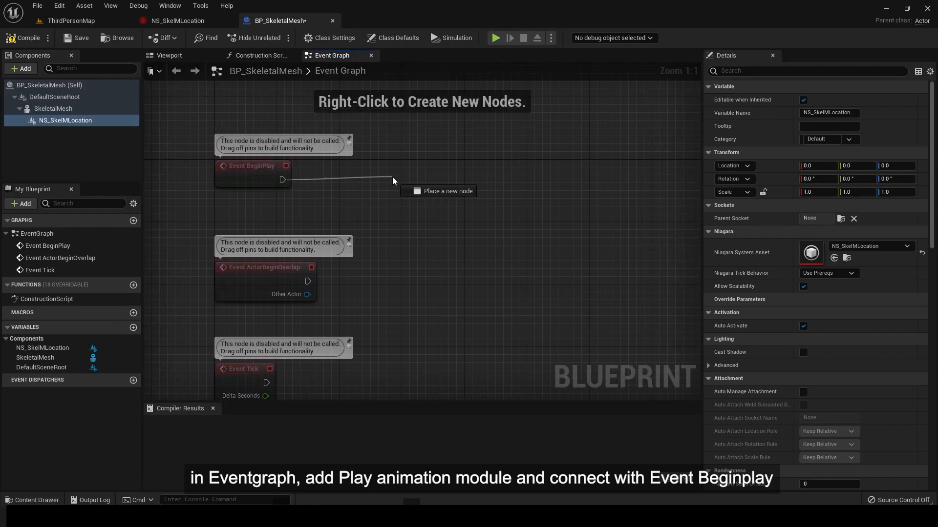
pyautogui.write('pl')
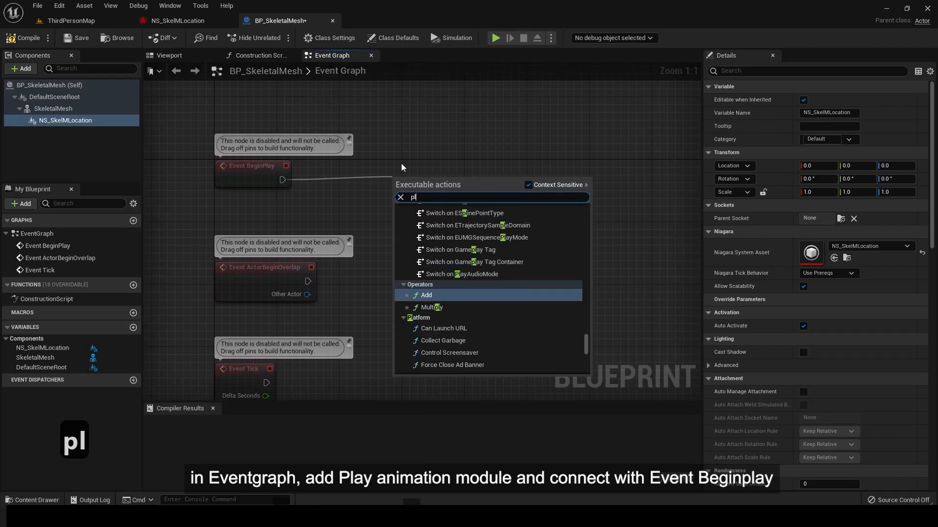
pyautogui.write('play a')
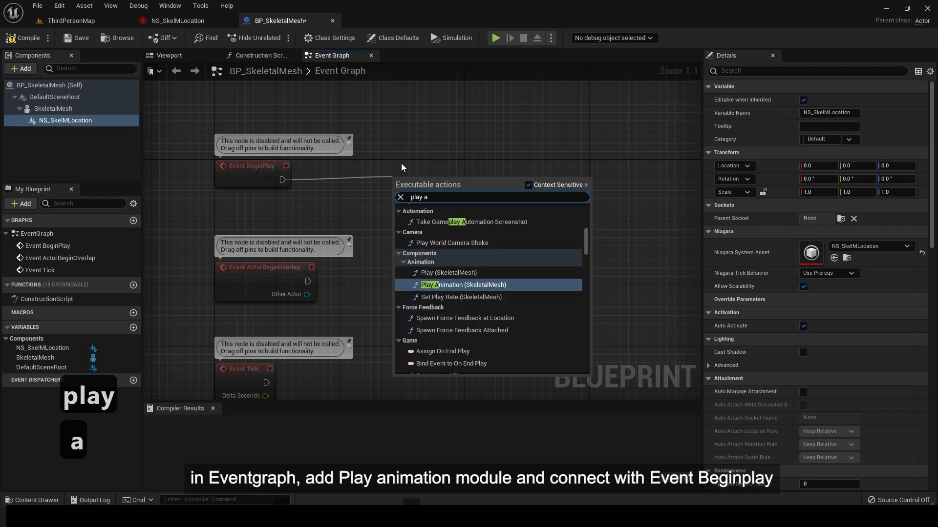
pyautogui.click(464, 285)
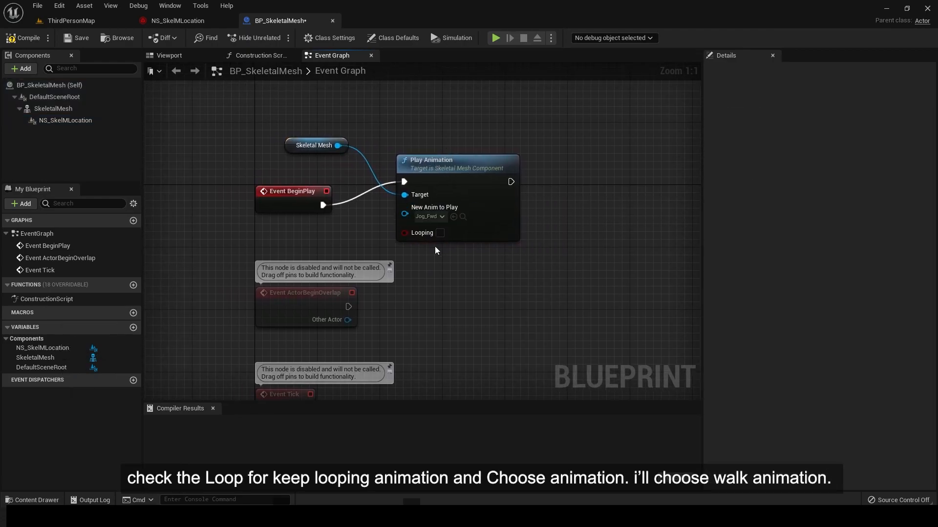
pyautogui.click(428, 217)
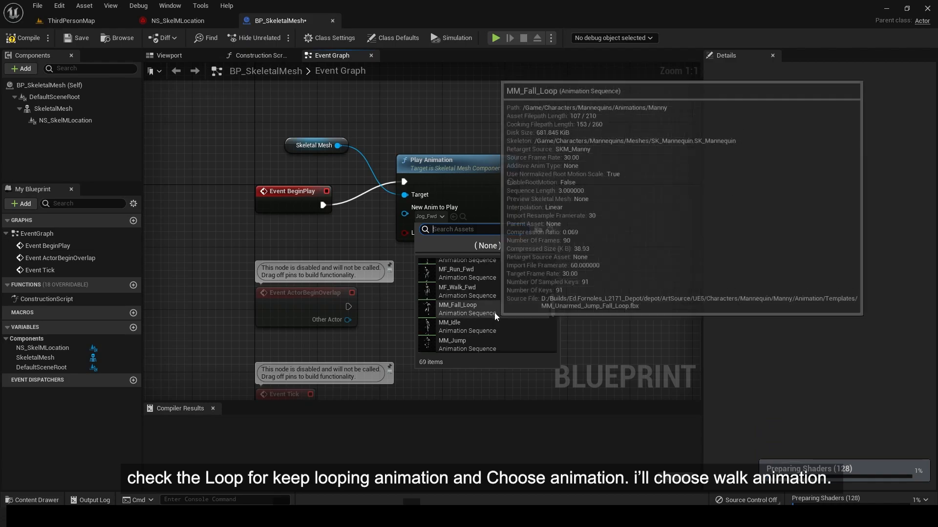
pyautogui.click(456, 287)
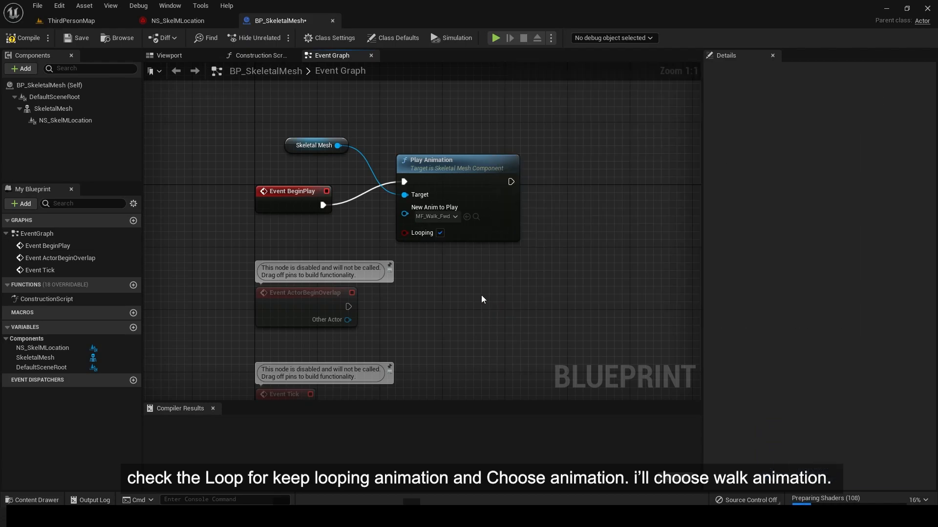
pyautogui.click(76, 38)
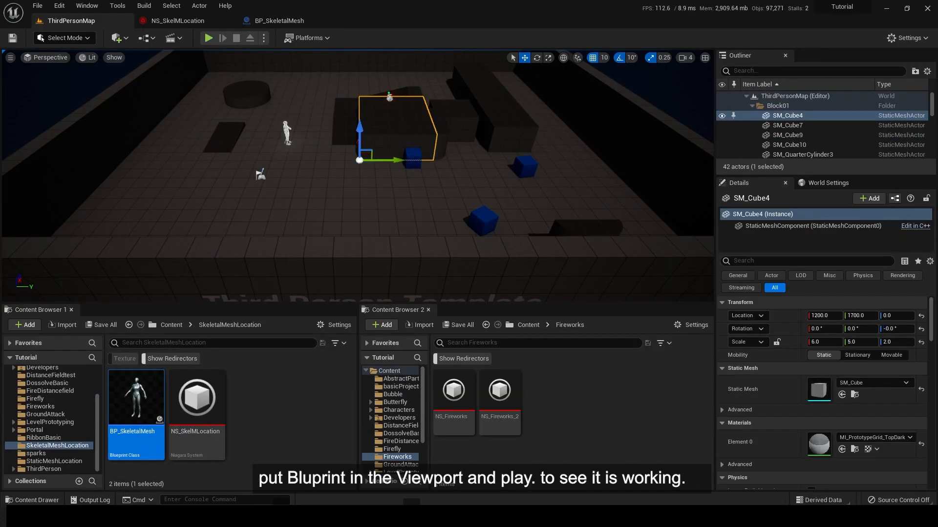
# Step: Play ThirdPersonMap to check particles on the walking mannequin, then return to BP_SkeletalMesh
pyautogui.click(208, 37)
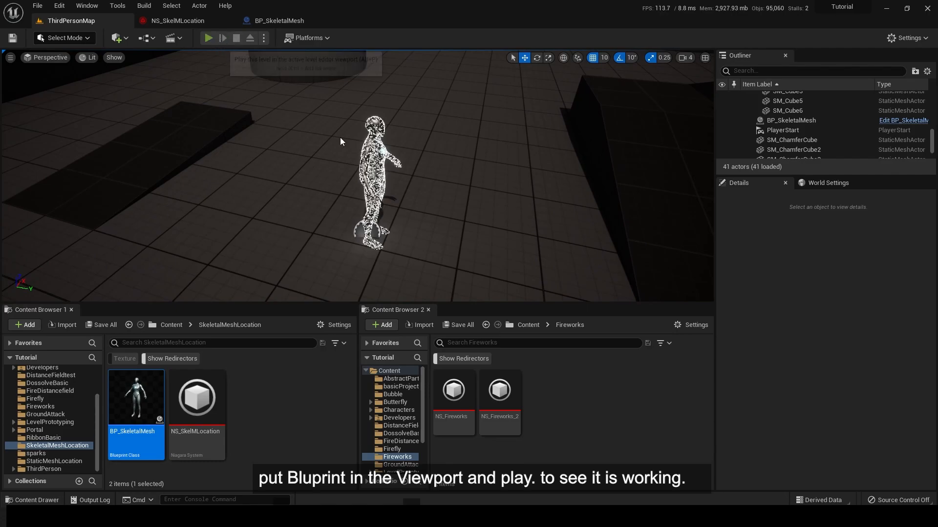
pyautogui.click(208, 38)
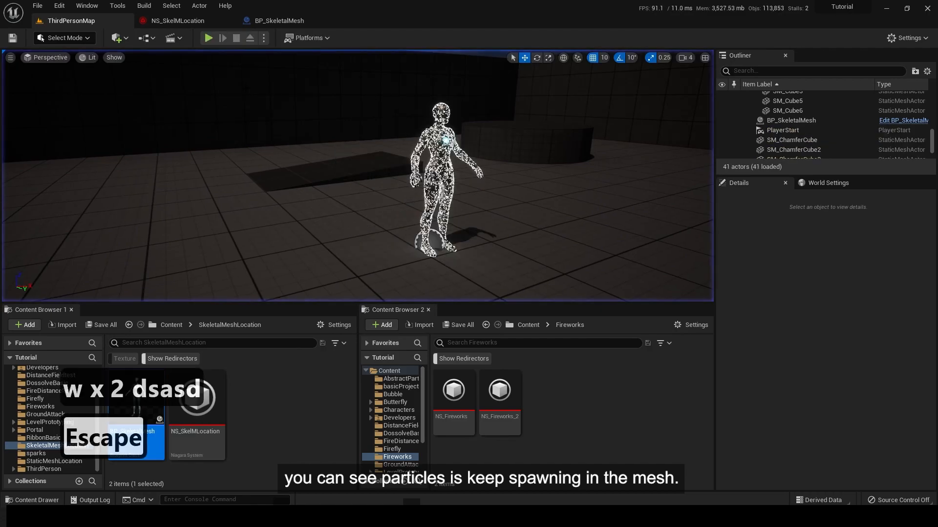
pyautogui.click(277, 21)
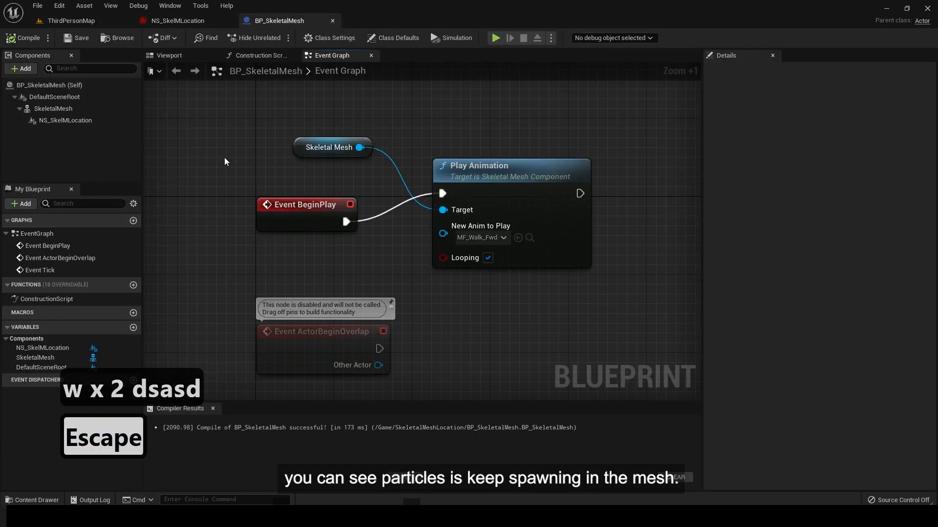
# Step: Select the SkeletalMesh component and set its Skeletal Mesh to SKM_Quinn
pyautogui.click(54, 109)
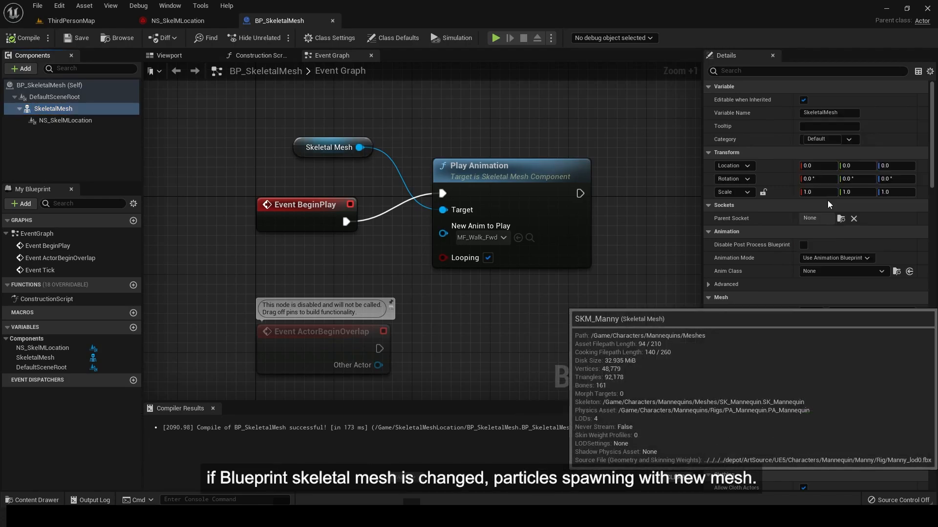
pyautogui.click(870, 312)
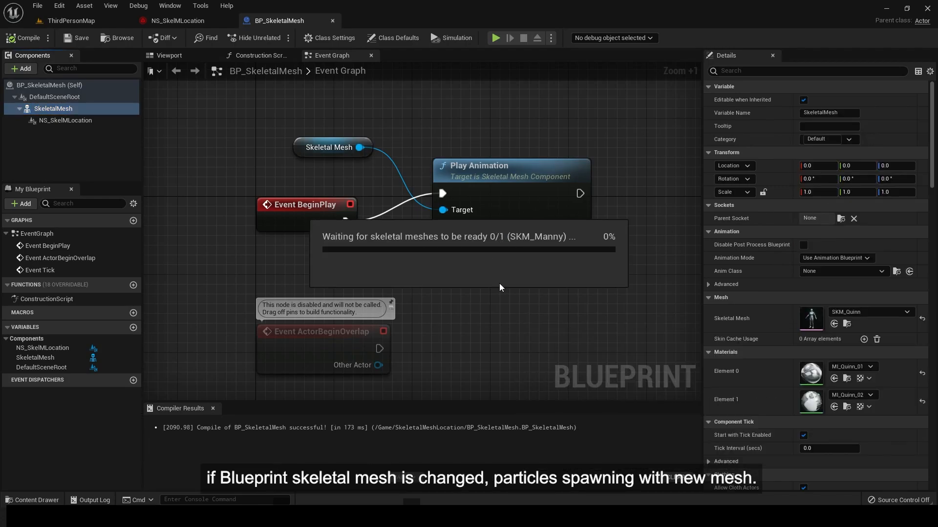
pyautogui.click(869, 311)
pyautogui.write('a')
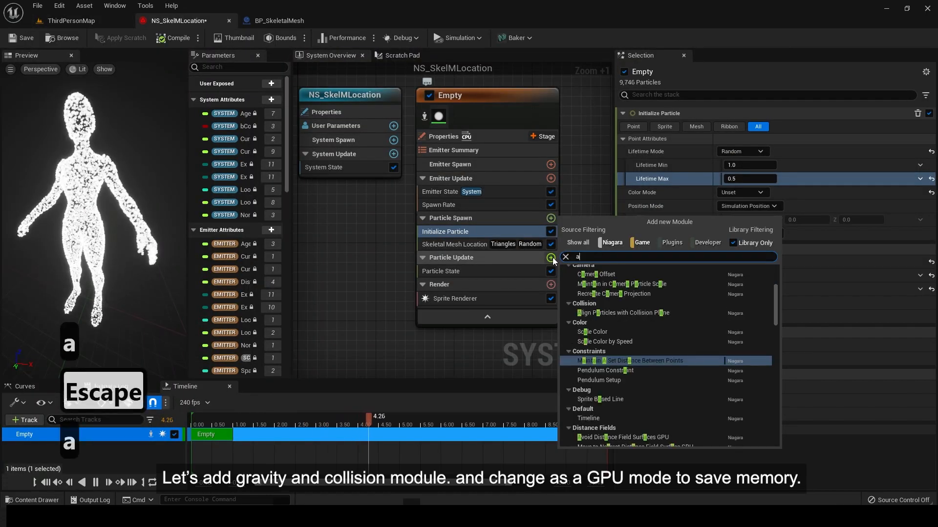
# Step: Add Gravity Force, the missing force solver and Collision modules to Particle Update
pyautogui.write('c')
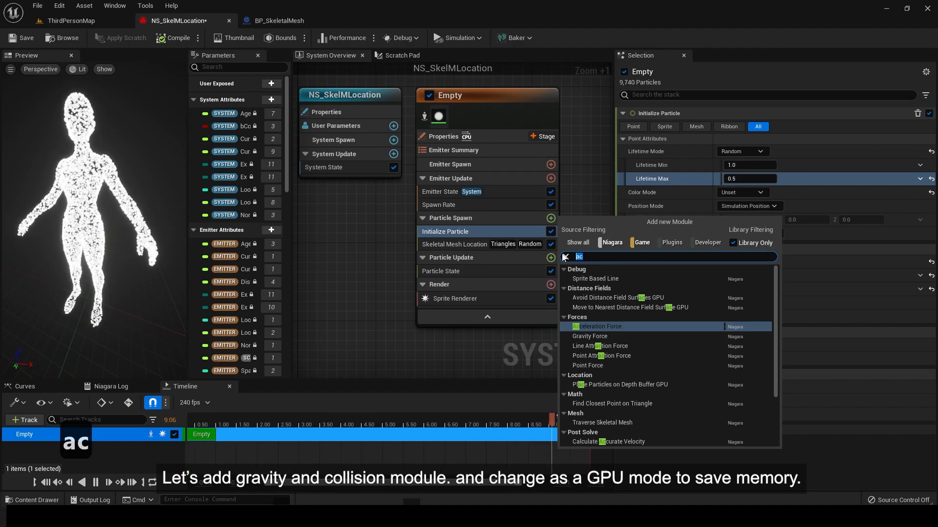
pyautogui.click(589, 336)
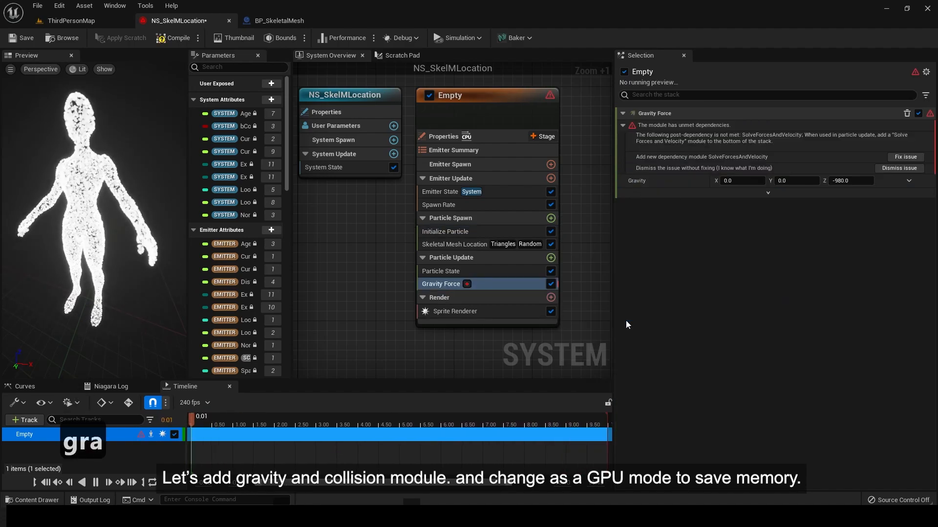
pyautogui.click(904, 157)
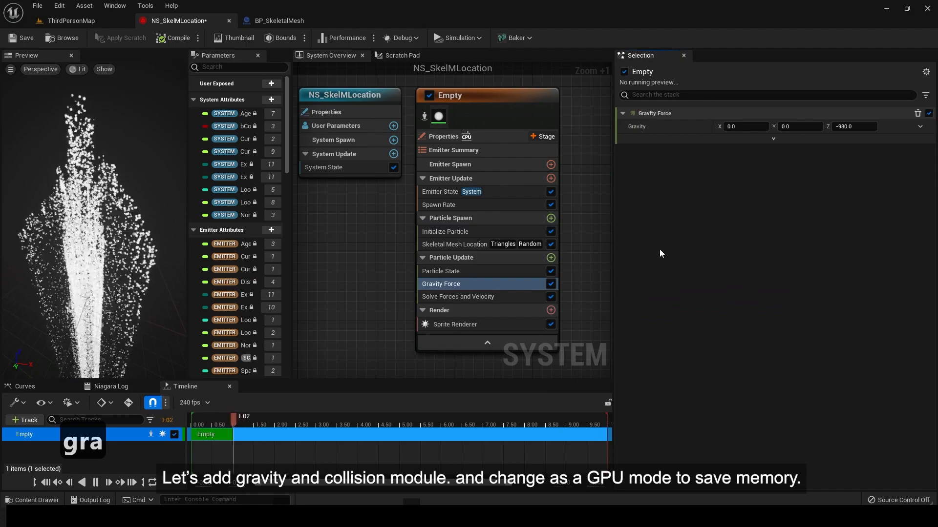
pyautogui.click(550, 258)
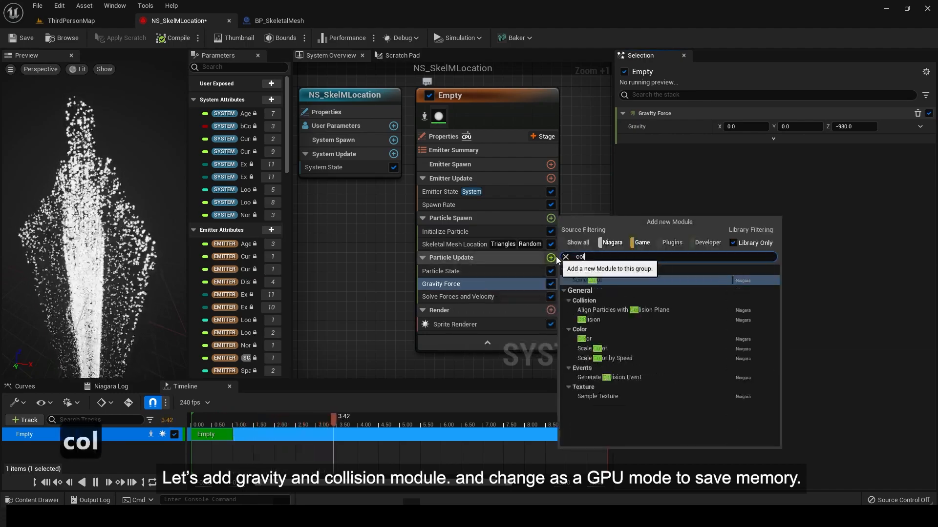
pyautogui.click(588, 319)
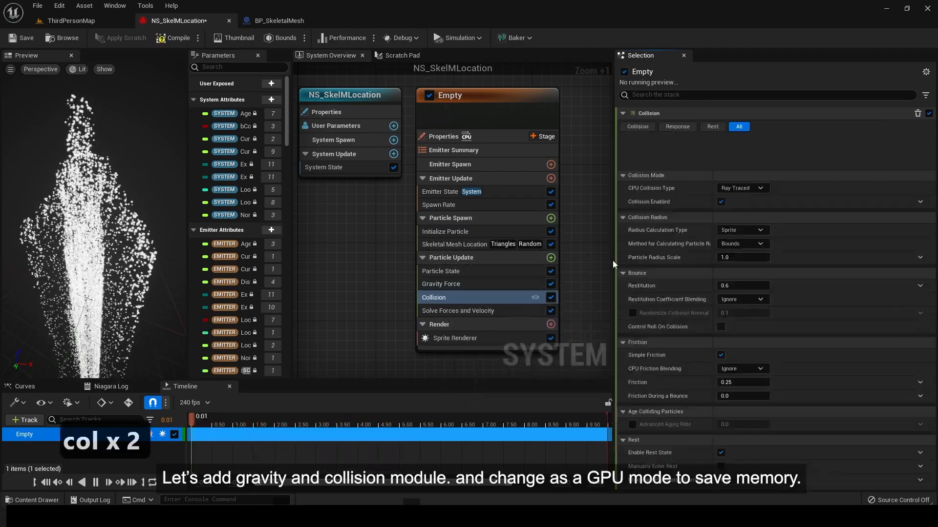
# Step: Set the spawn rate to 5000 and switch the emitter to GPUCompute Sim
pyautogui.click(438, 205)
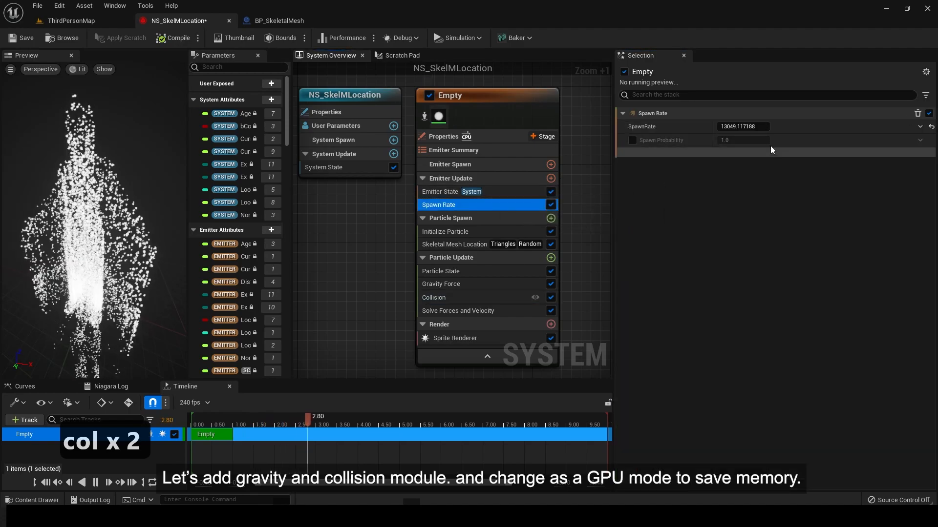
pyautogui.write('5000.0')
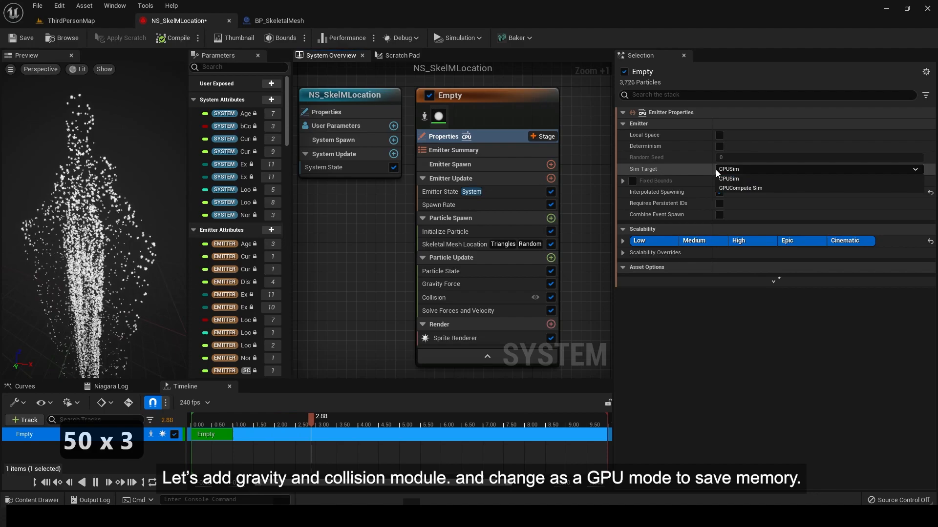
pyautogui.click(740, 188)
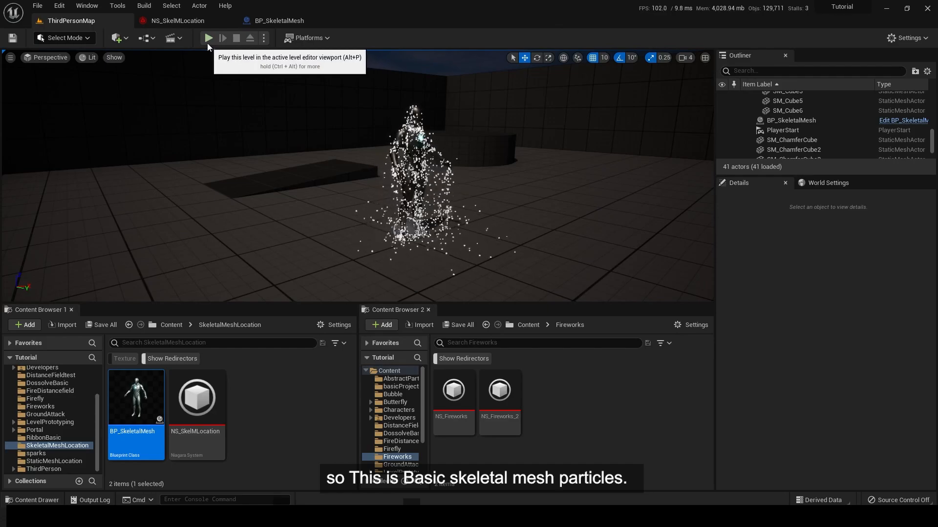
# Step: Play ThirdPersonMap to watch particles fall off the walking figure
pyautogui.click(208, 38)
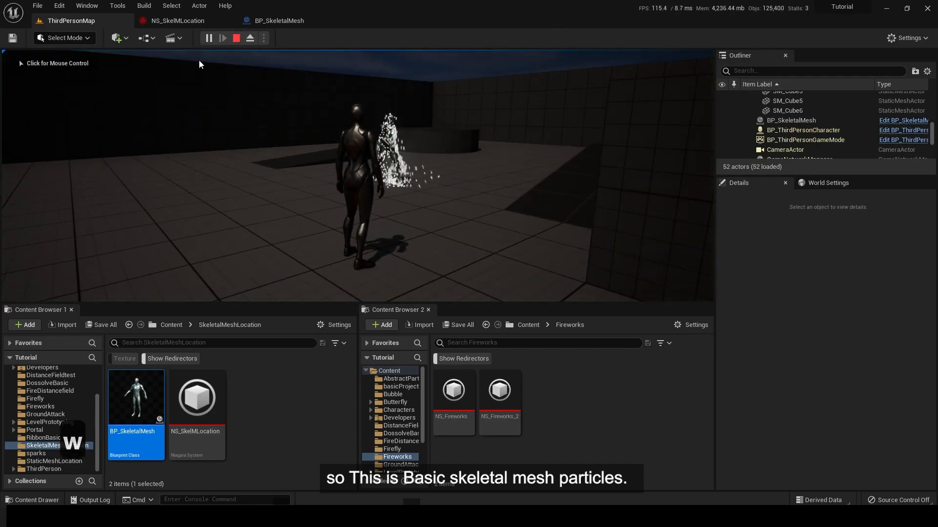